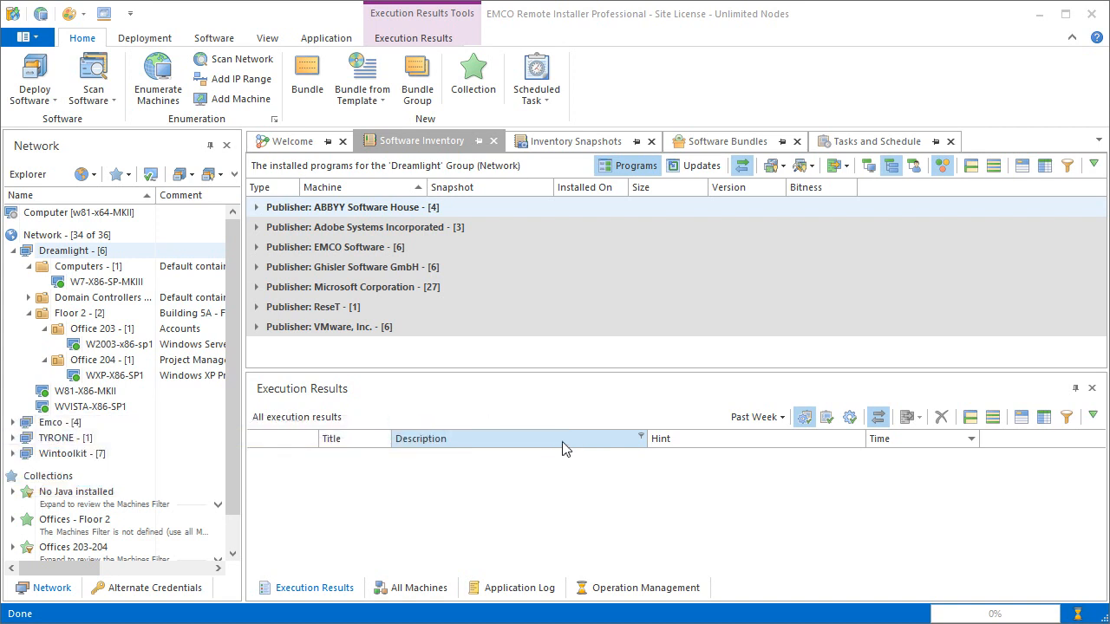
Step: Select W2003-x86-sp1 and W81-X86-MKII together and bring up their context menu
click(119, 344)
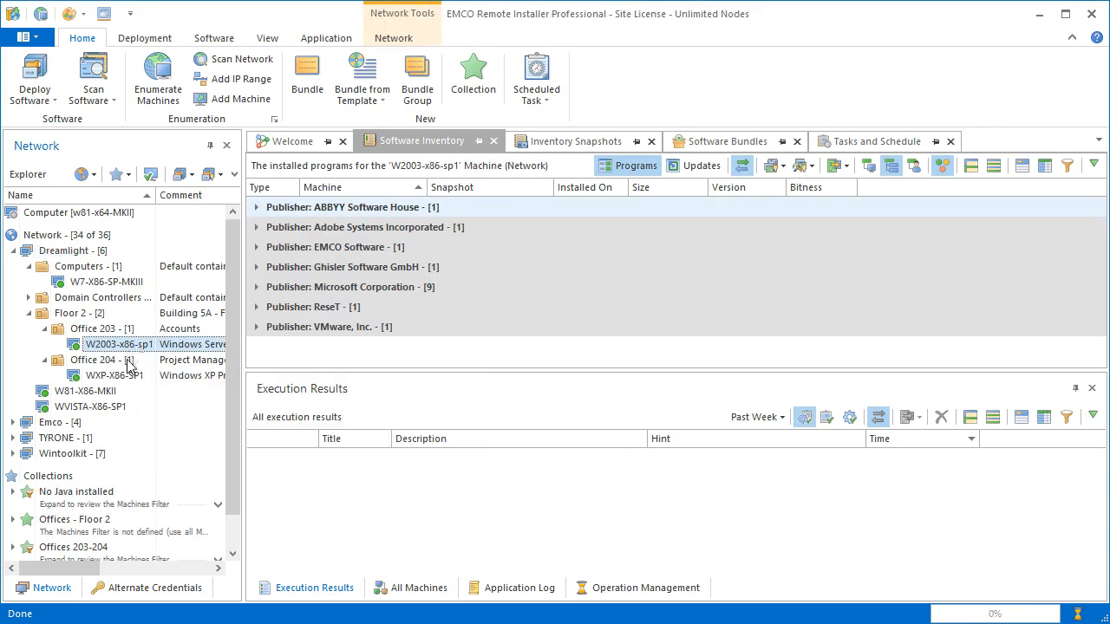
right_click(78, 391)
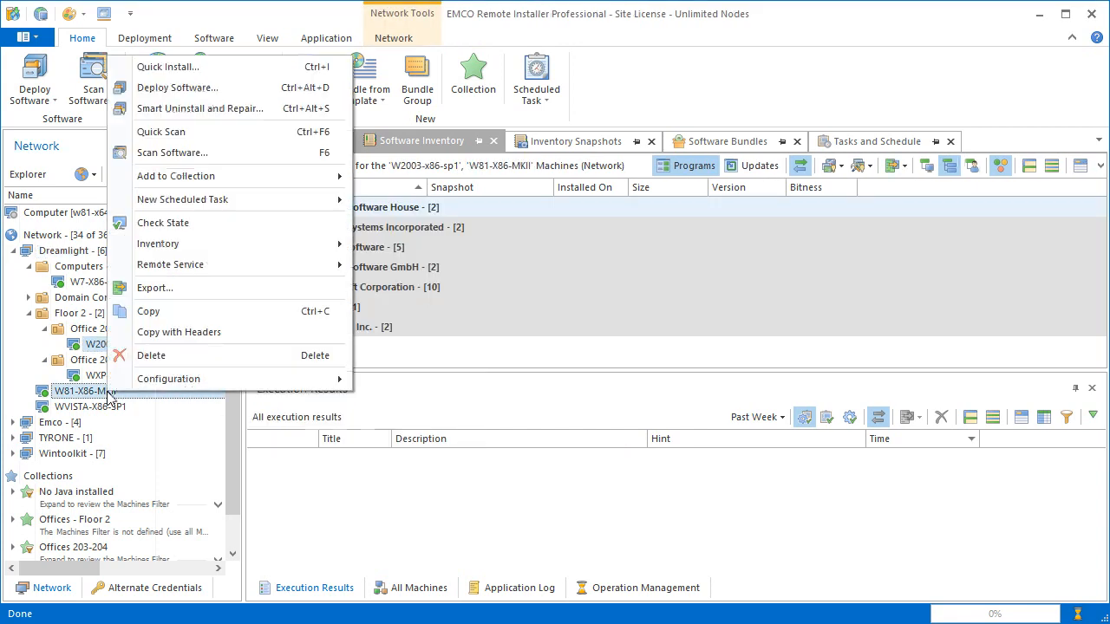
mouse_move(168, 67)
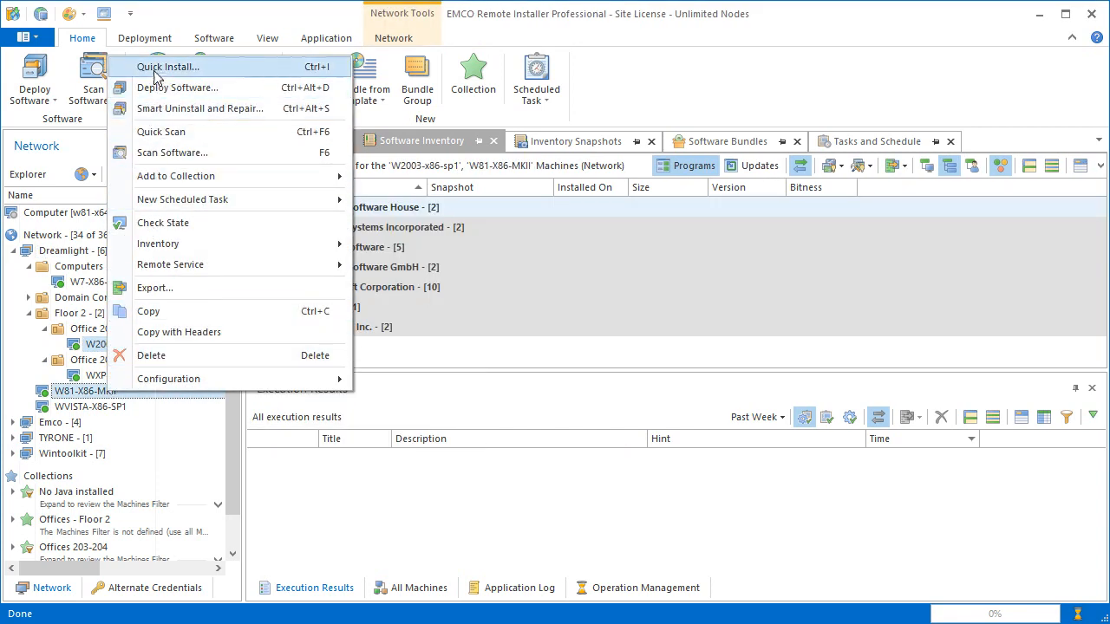
Step: Run Quick Install with the Java SE 8 U31 installer and silent parameter /s
click(168, 67)
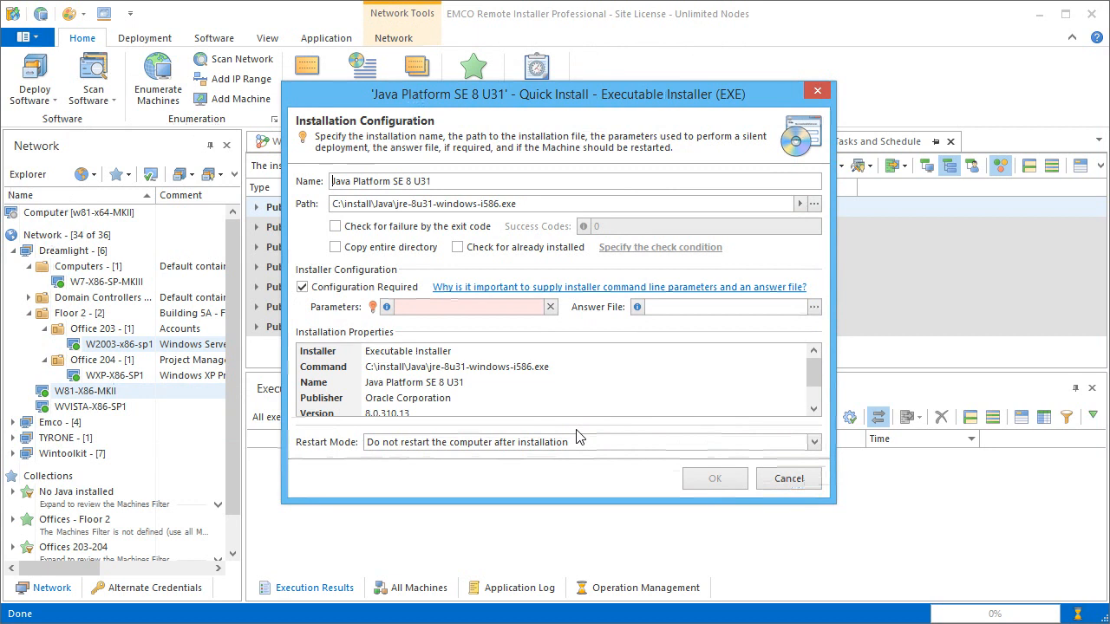
mouse_move(539, 407)
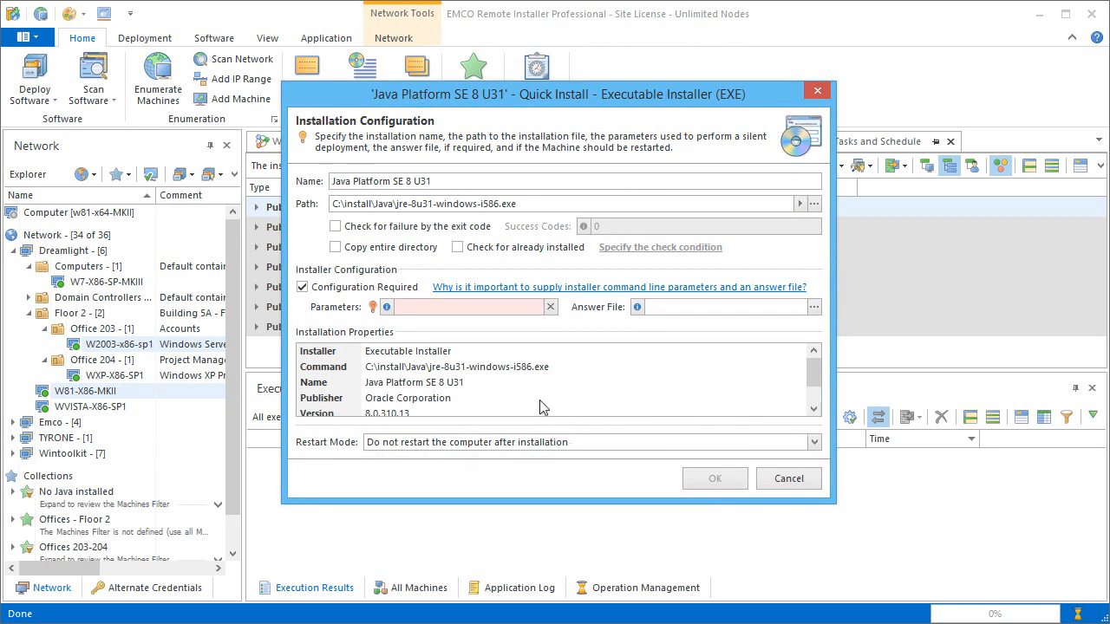
text(/s)
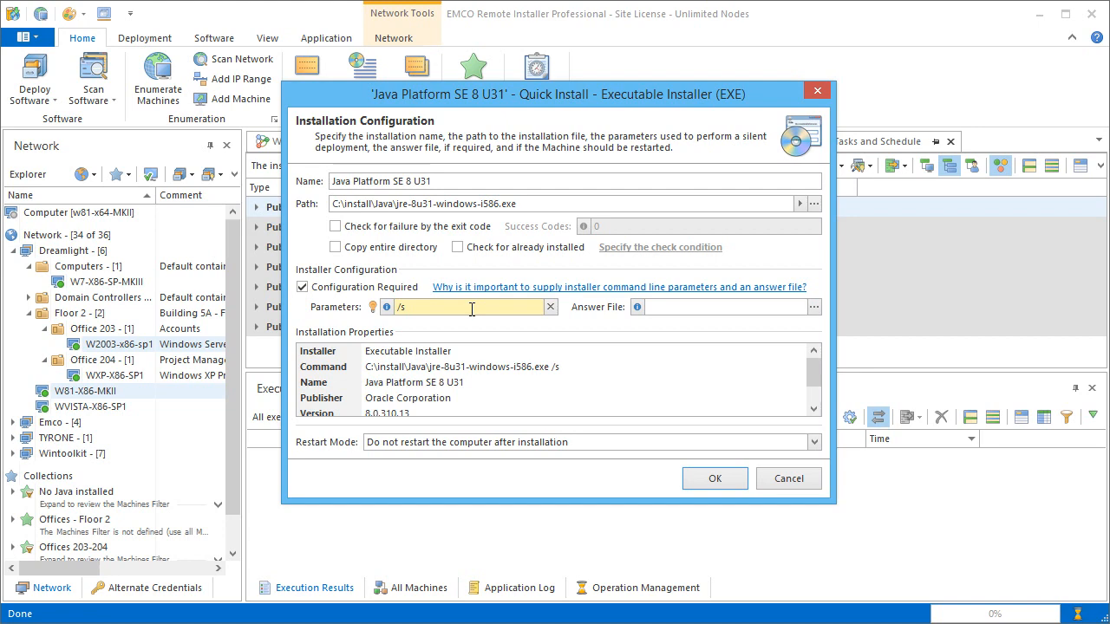
click(713, 477)
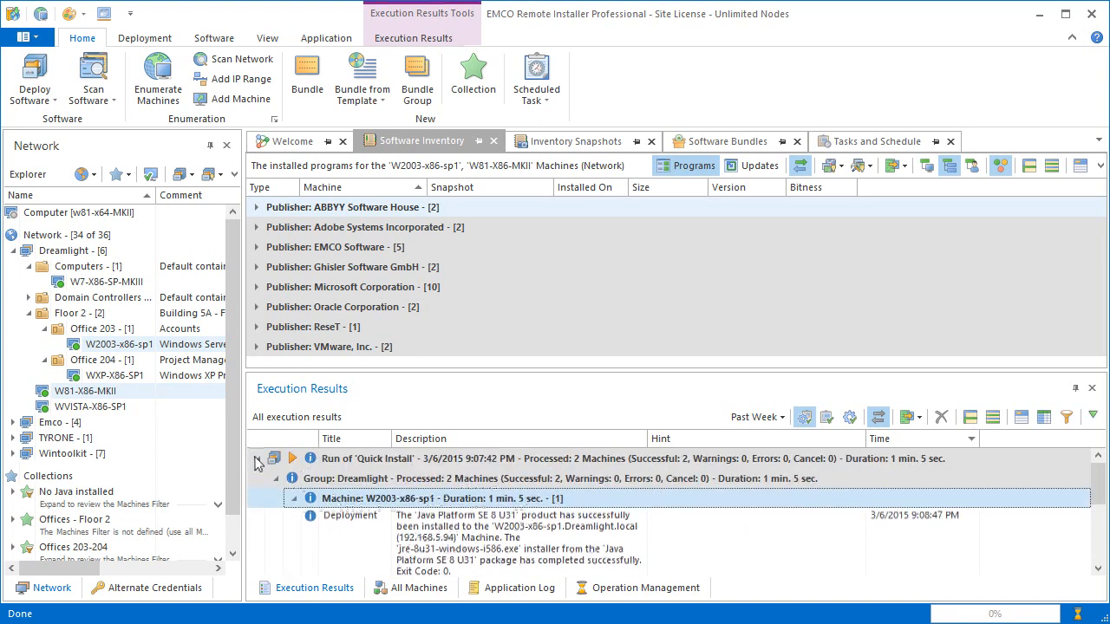
Step: Collapse the Quick Install run details showing two successful machines and no errors
click(258, 458)
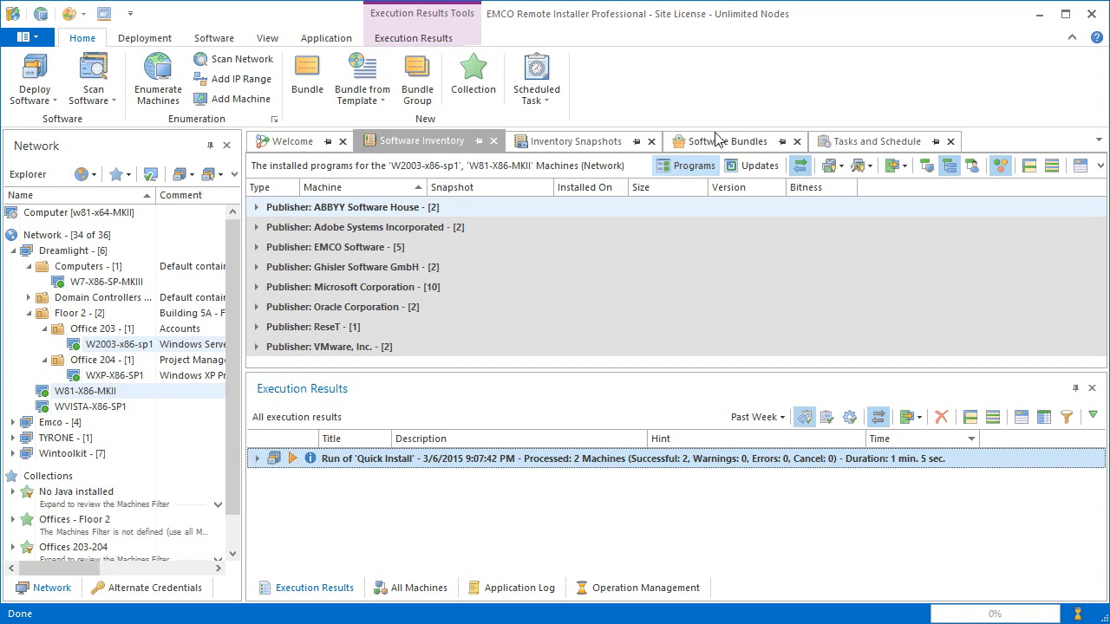
Step: Show the Software Bundles repository and bring up options for the Oracle Java 8 bundle
click(726, 140)
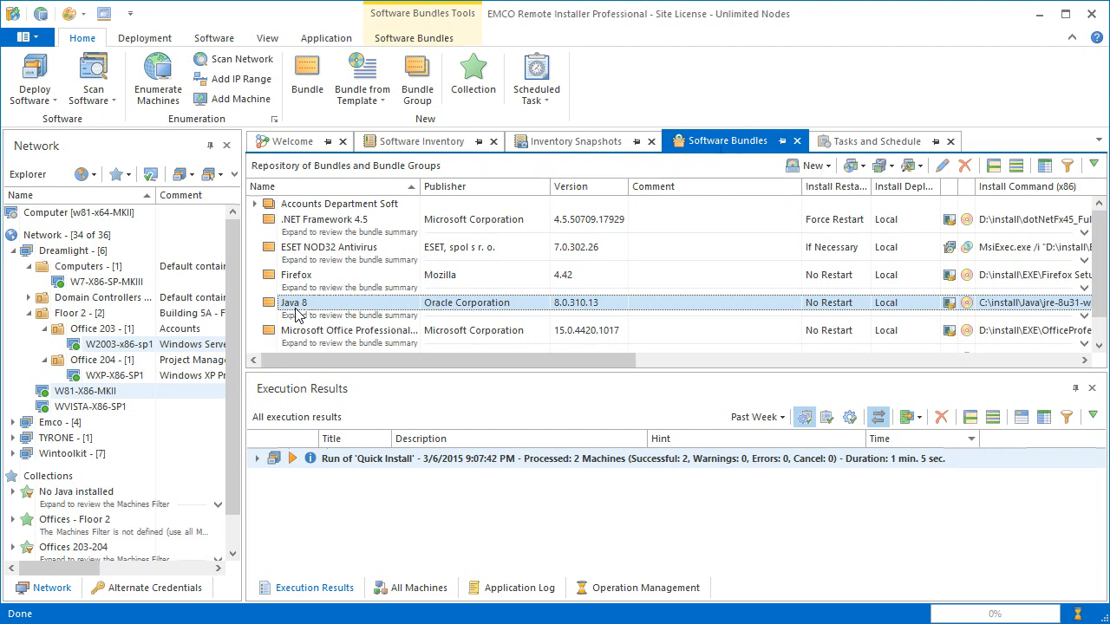
right_click(295, 303)
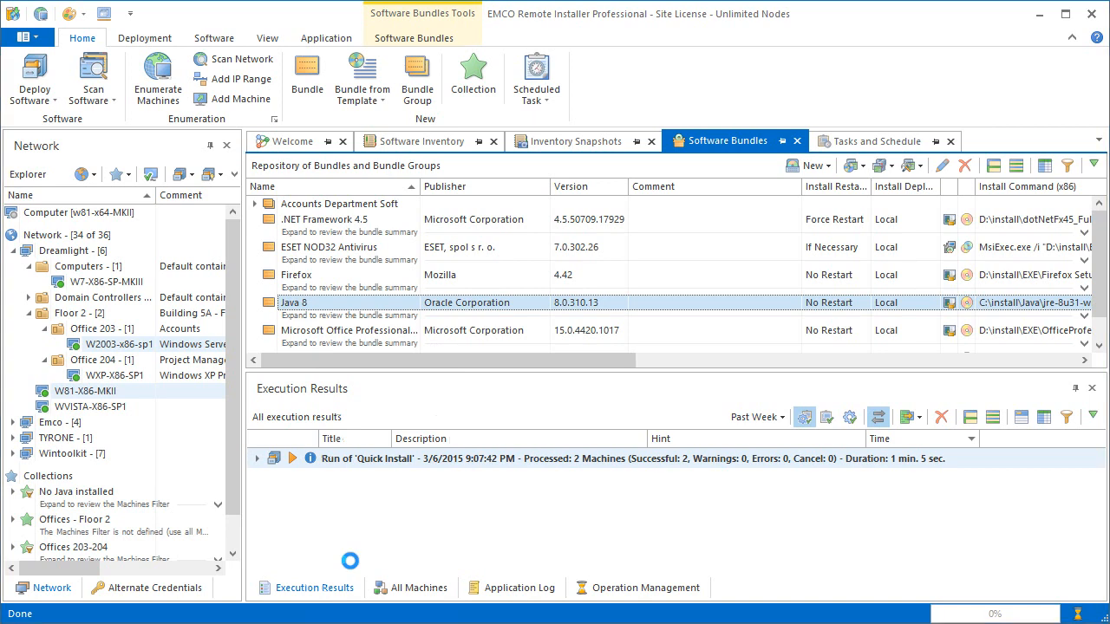
double_click(294, 302)
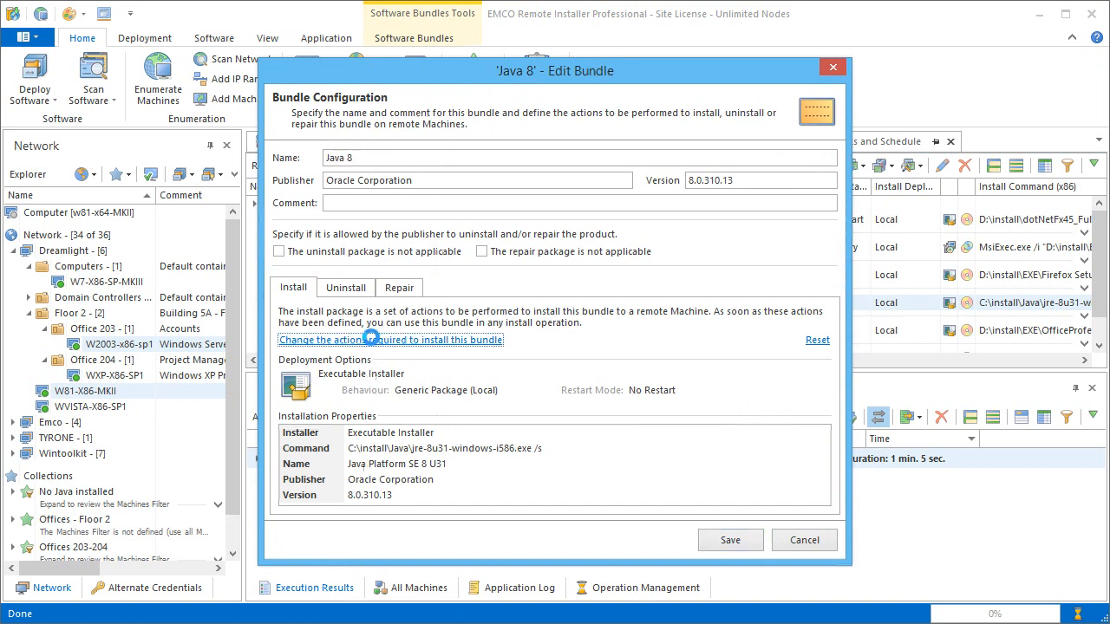
click(390, 339)
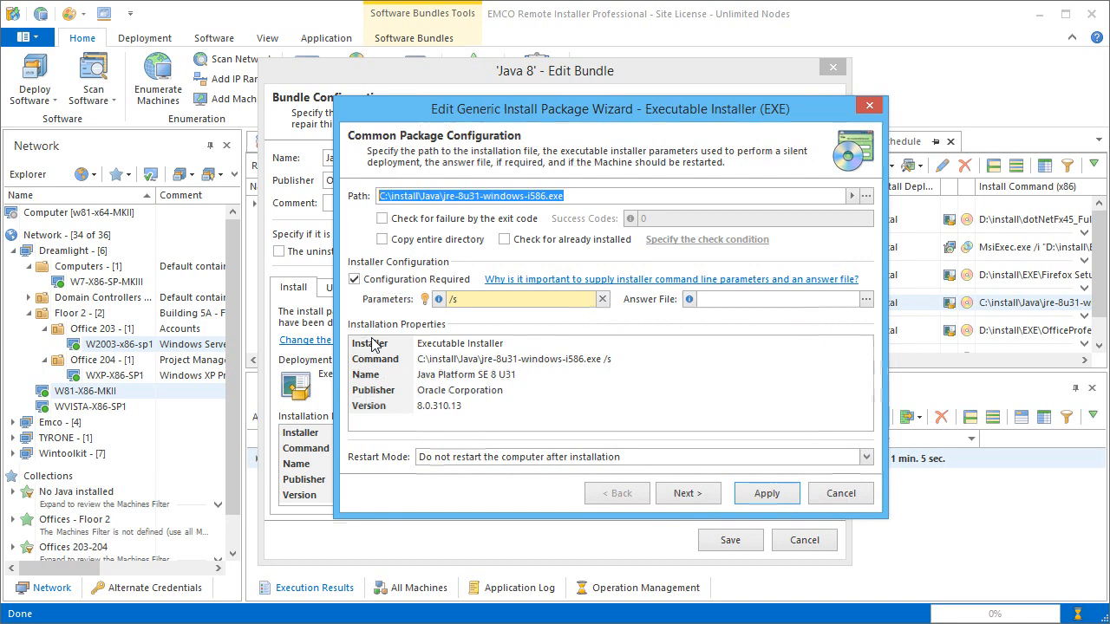
click(688, 493)
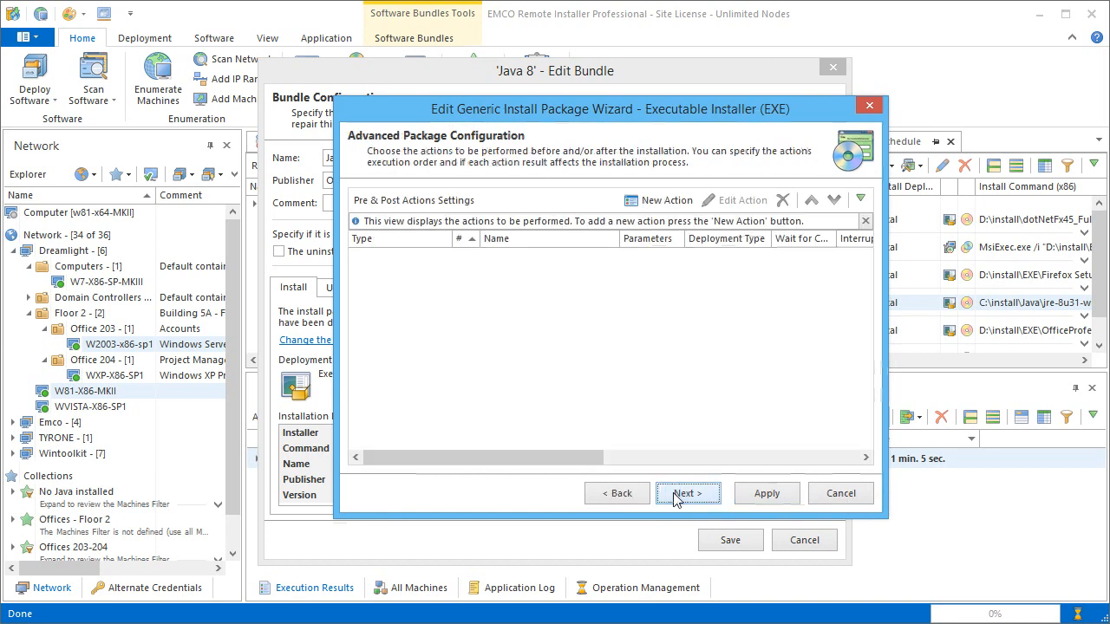
click(688, 492)
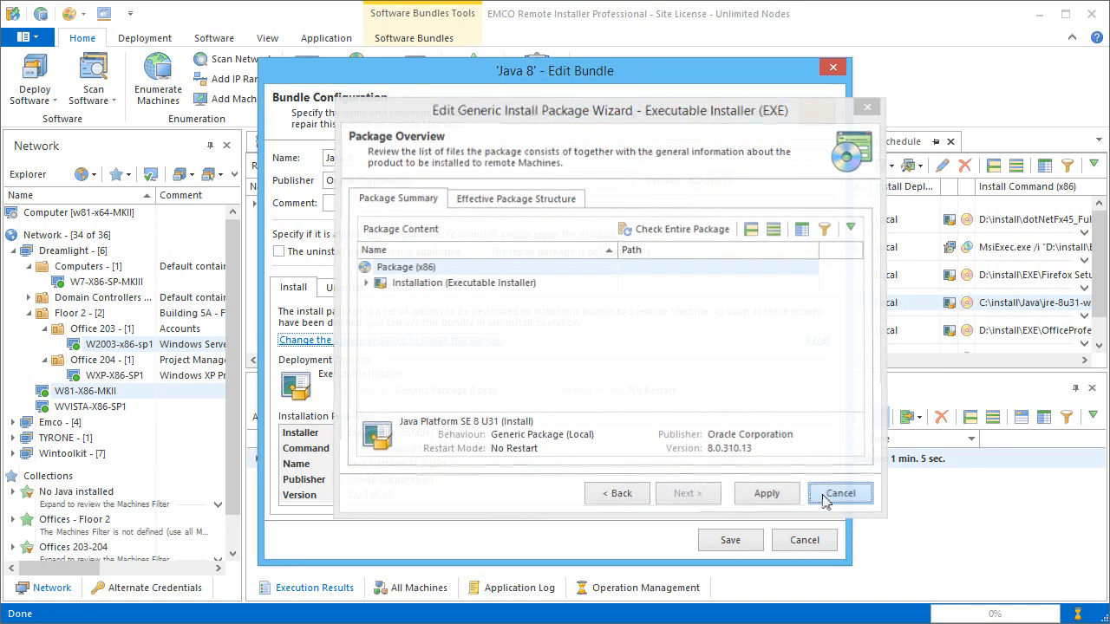
click(840, 492)
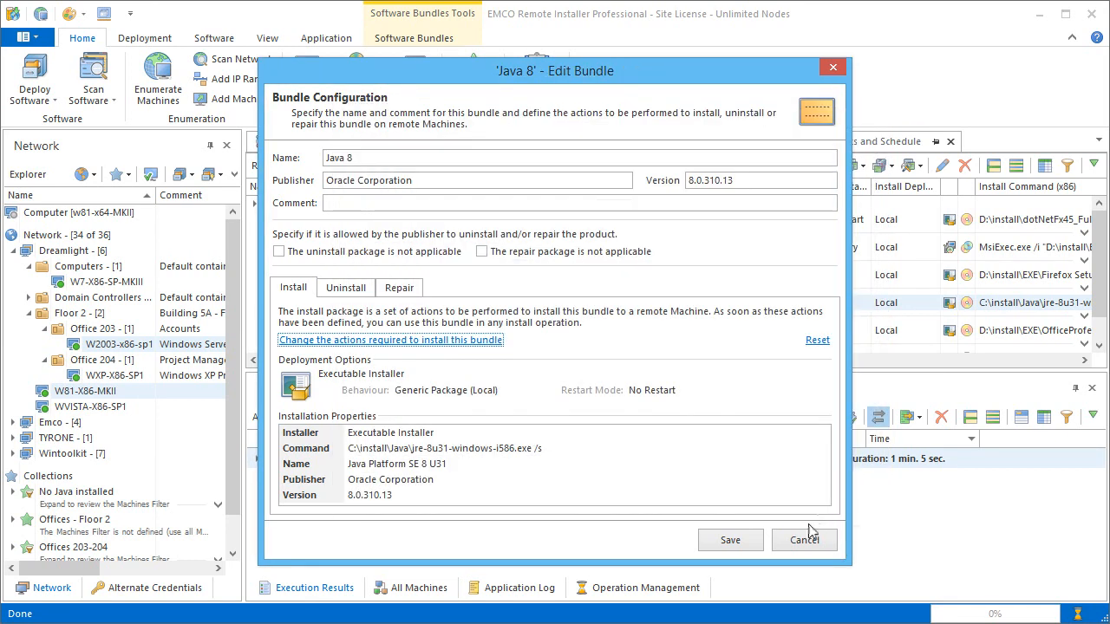
click(803, 540)
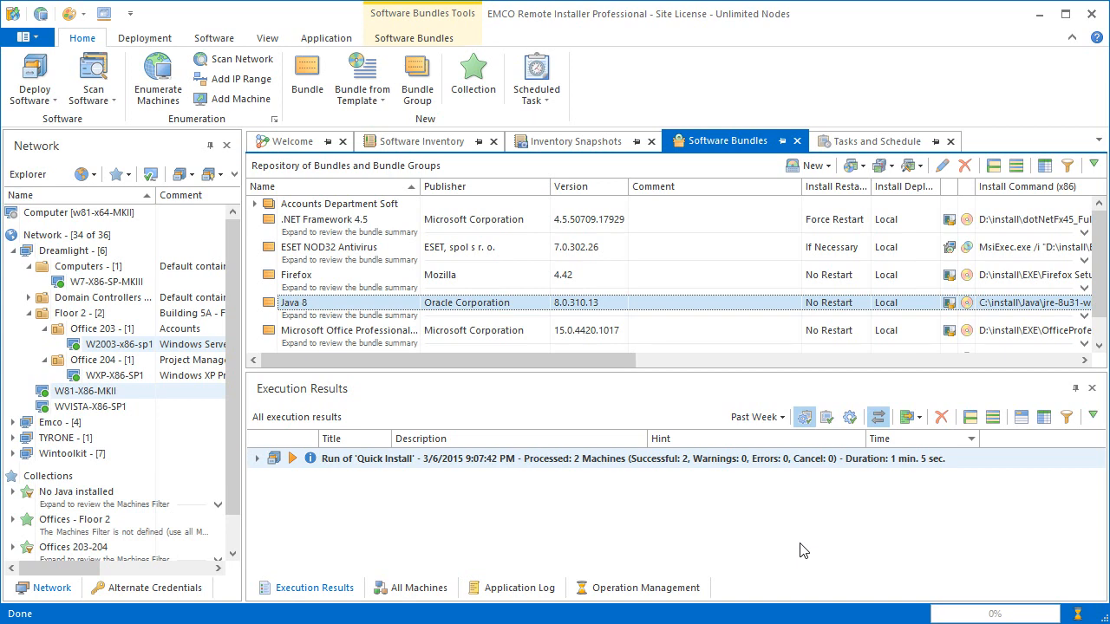
click(77, 492)
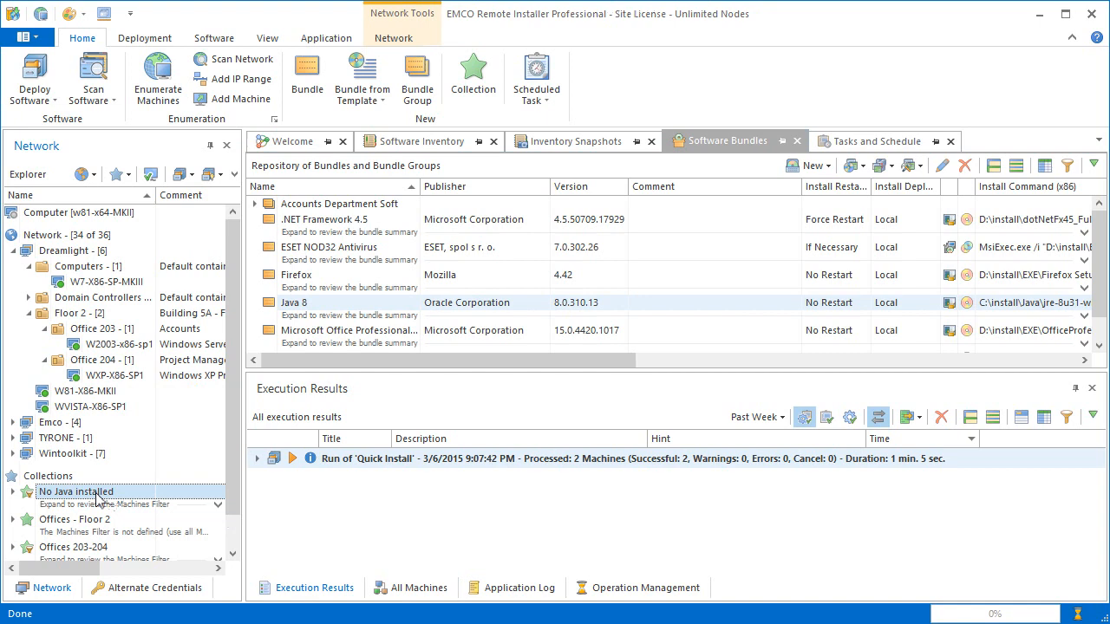
Step: Open the 'No Java installed' collection and inspect its Dreamlight PCs query
double_click(77, 492)
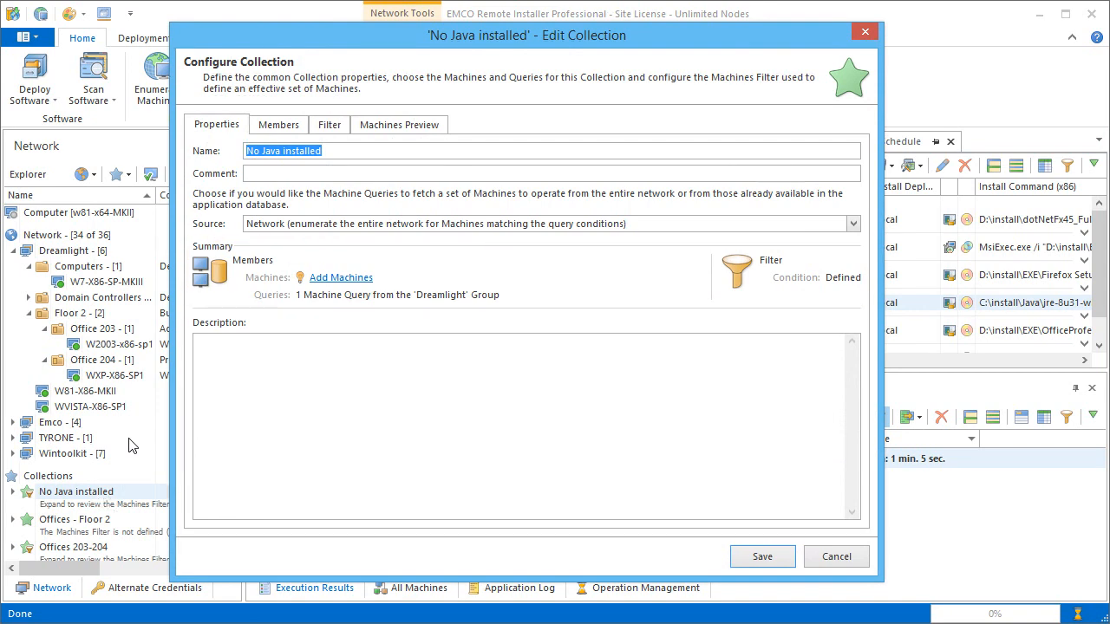
click(278, 124)
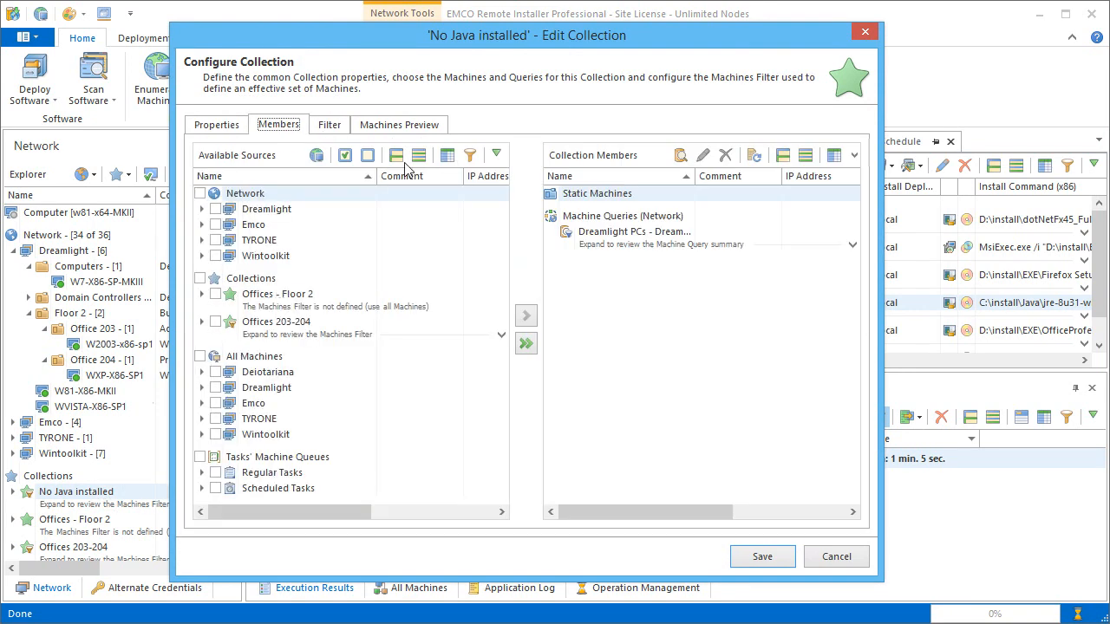
right_click(637, 232)
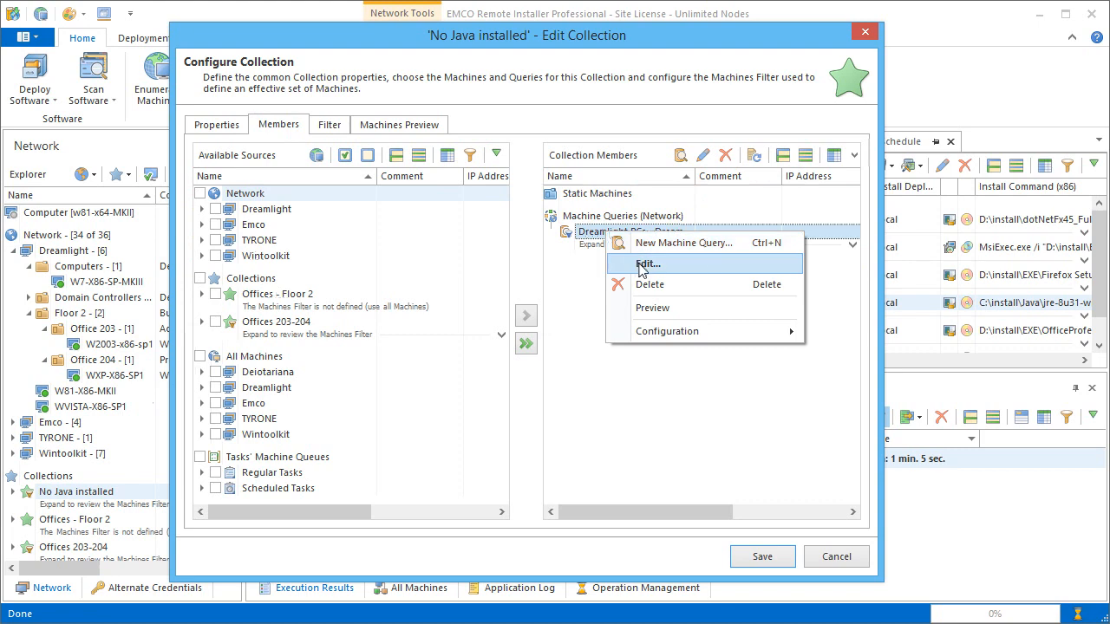
click(649, 264)
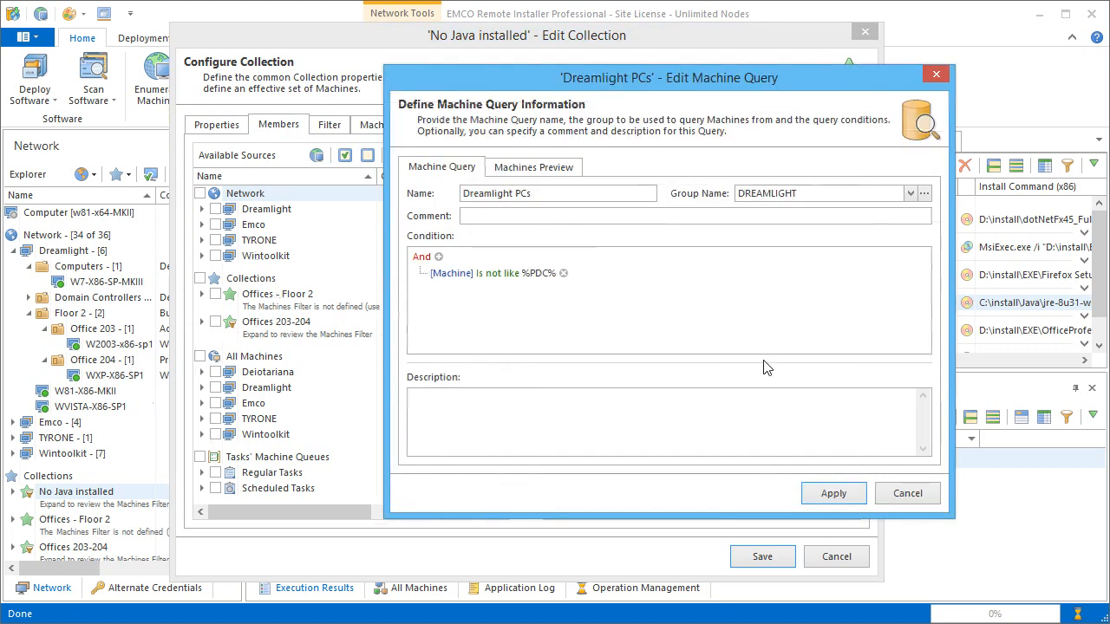
click(831, 492)
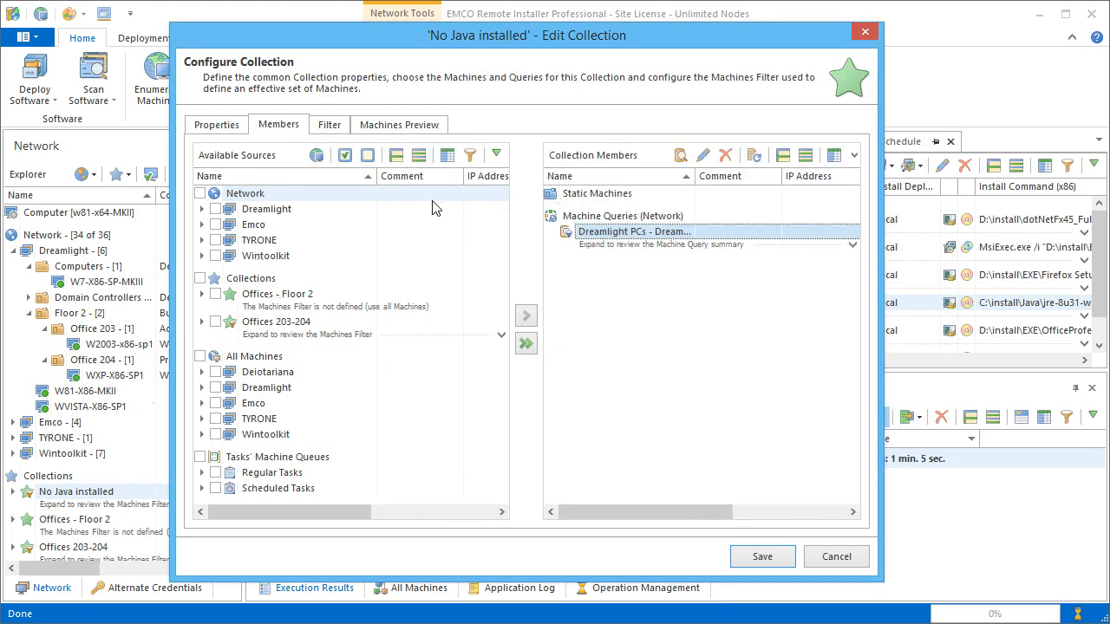
Step: Preview the three Dreamlight machines lacking Java, then save the collection
click(329, 124)
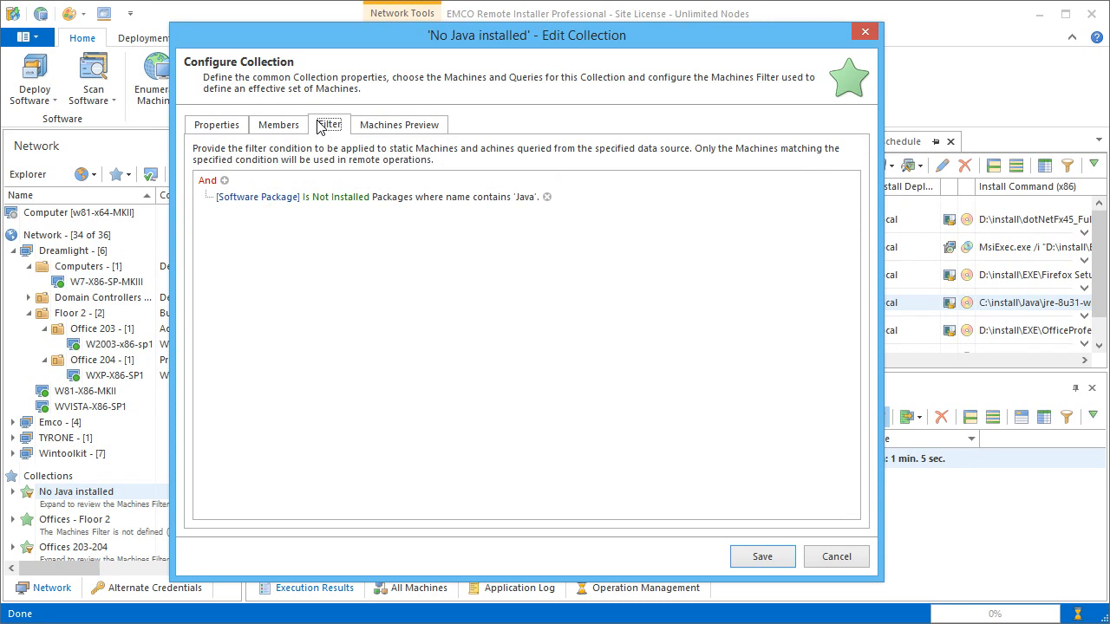
click(399, 124)
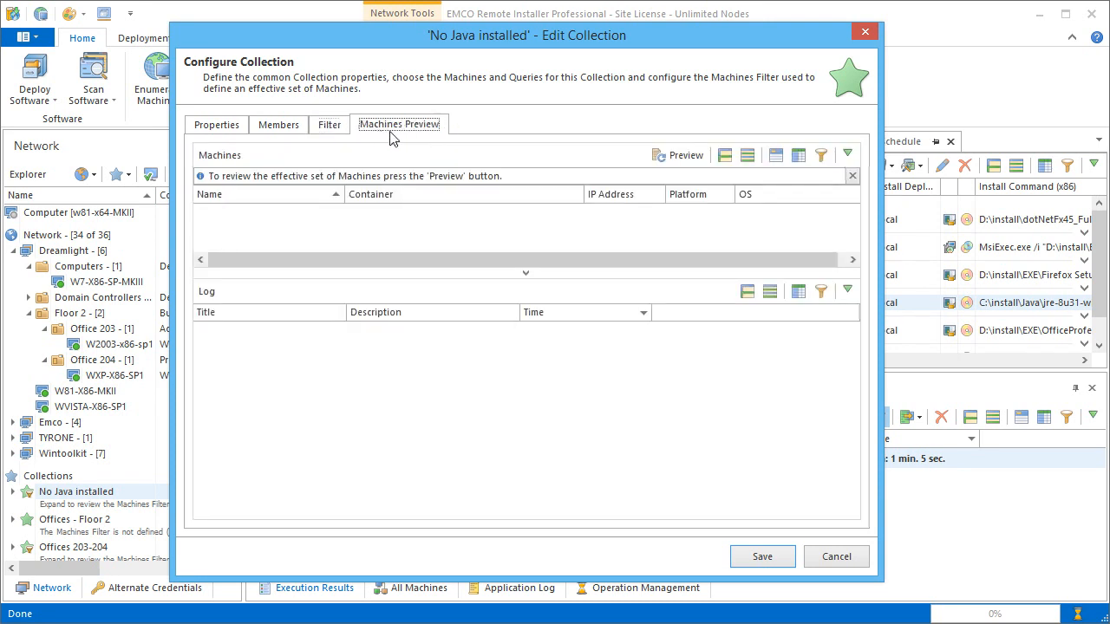
click(684, 154)
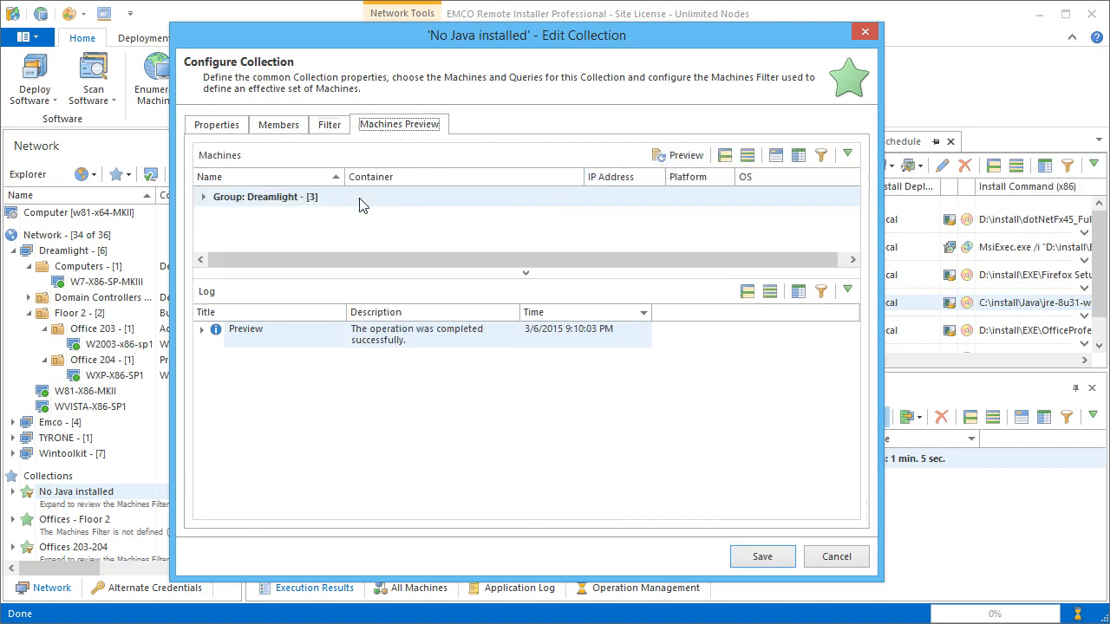
click(202, 196)
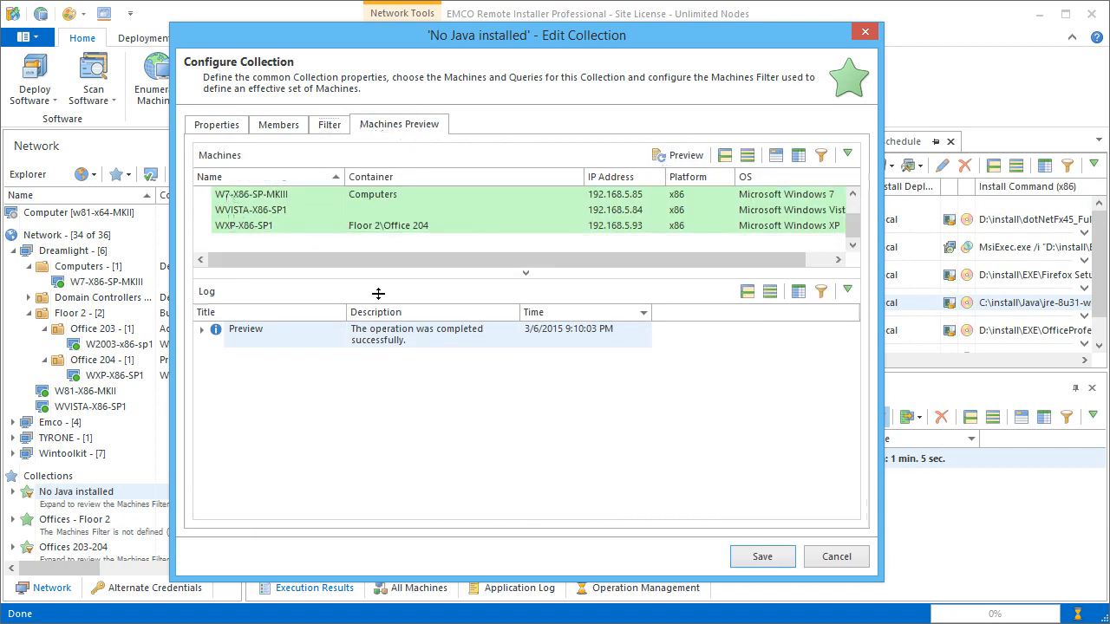
click(835, 556)
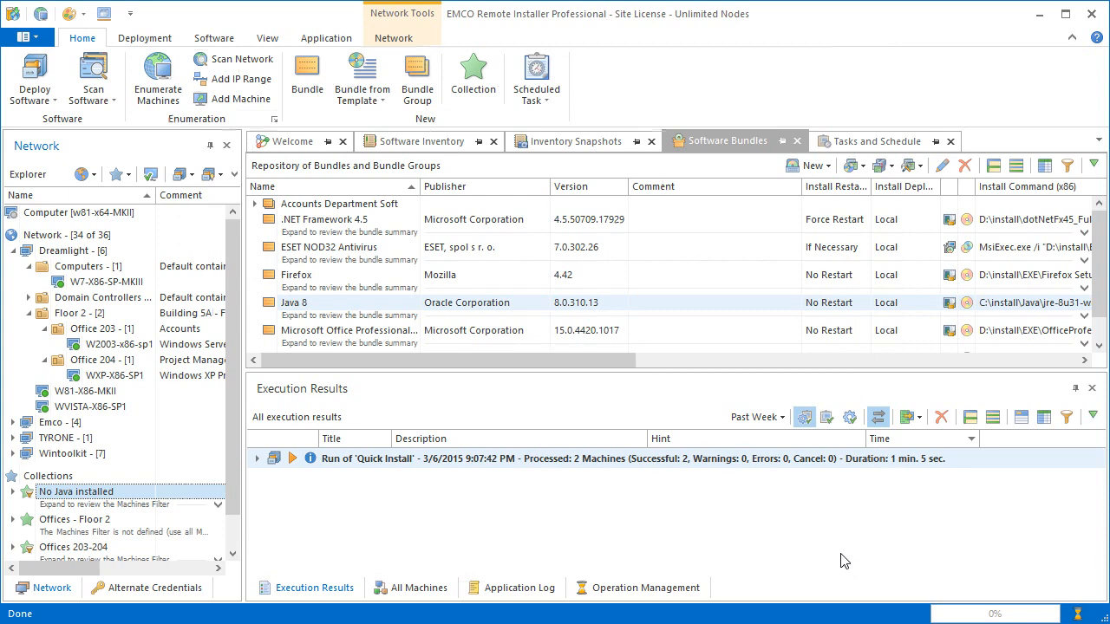
mouse_move(135, 499)
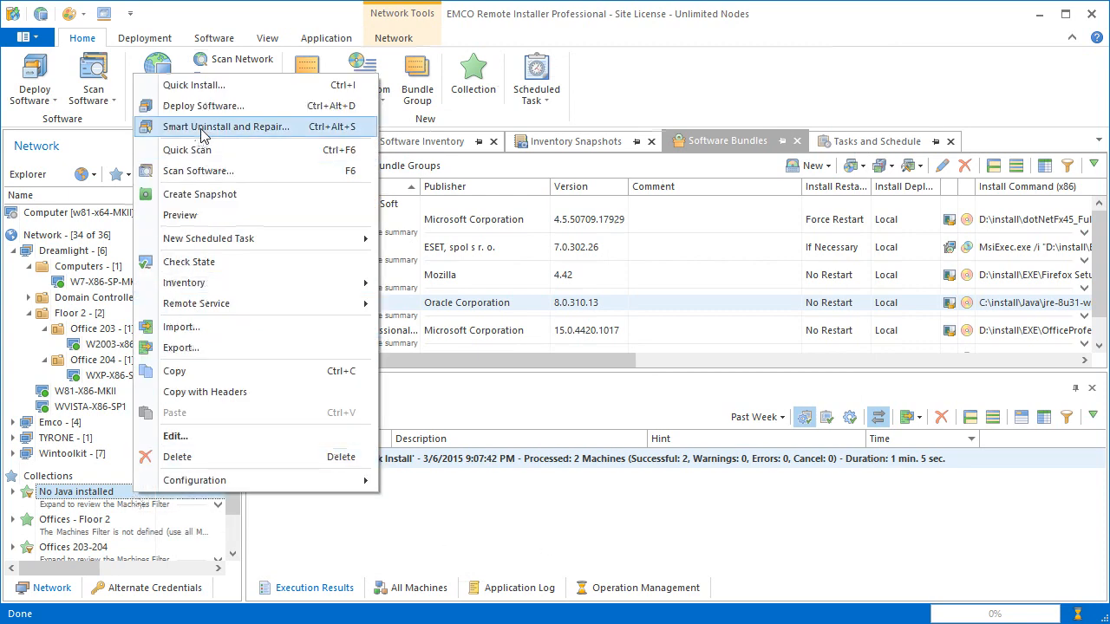
Step: Start Deploy Software, add the Java 8 install package, and delete the Firefox uninstall entry
click(203, 105)
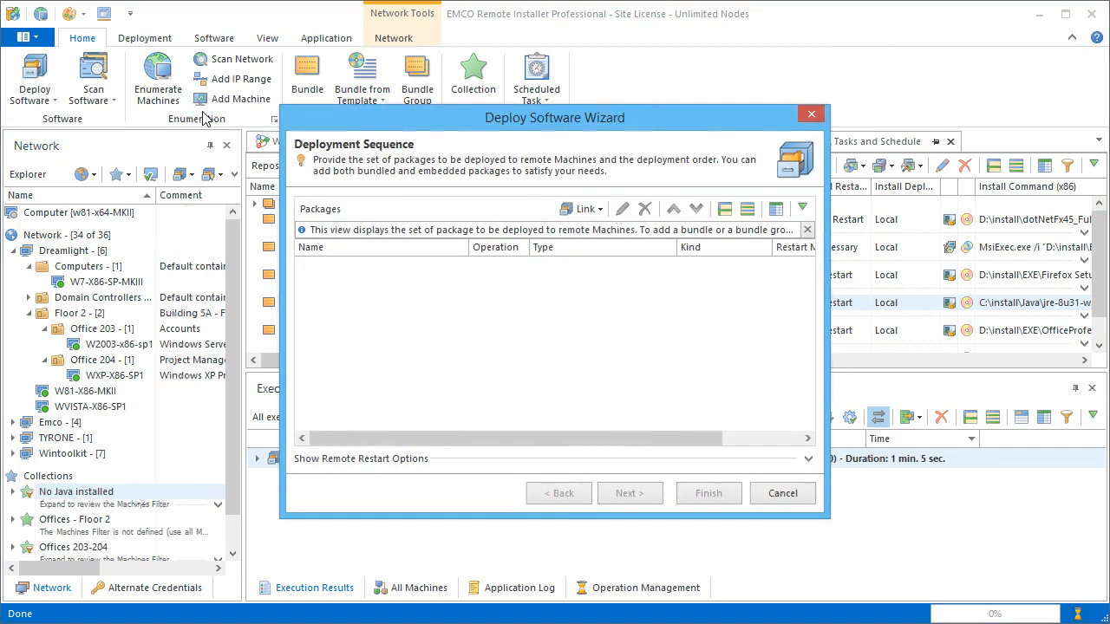
click(580, 209)
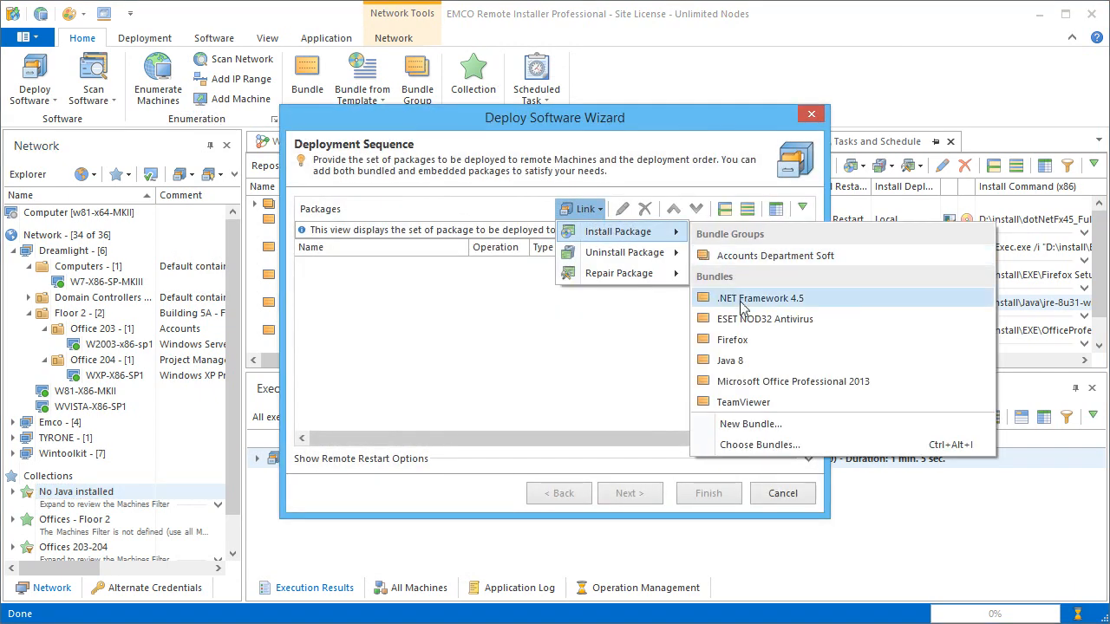
click(730, 360)
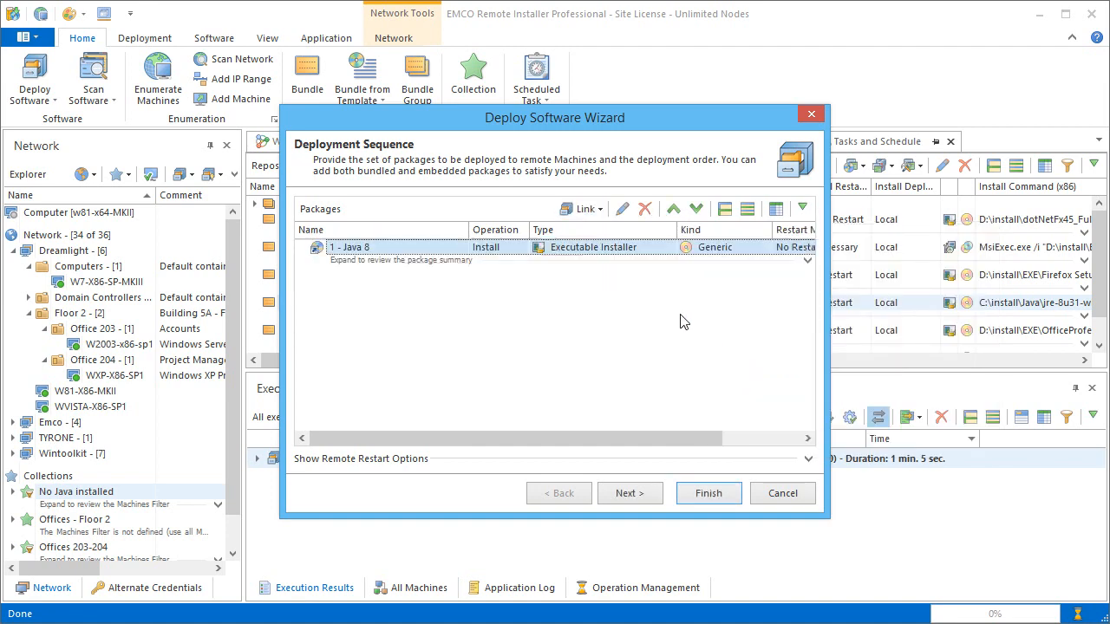
click(580, 208)
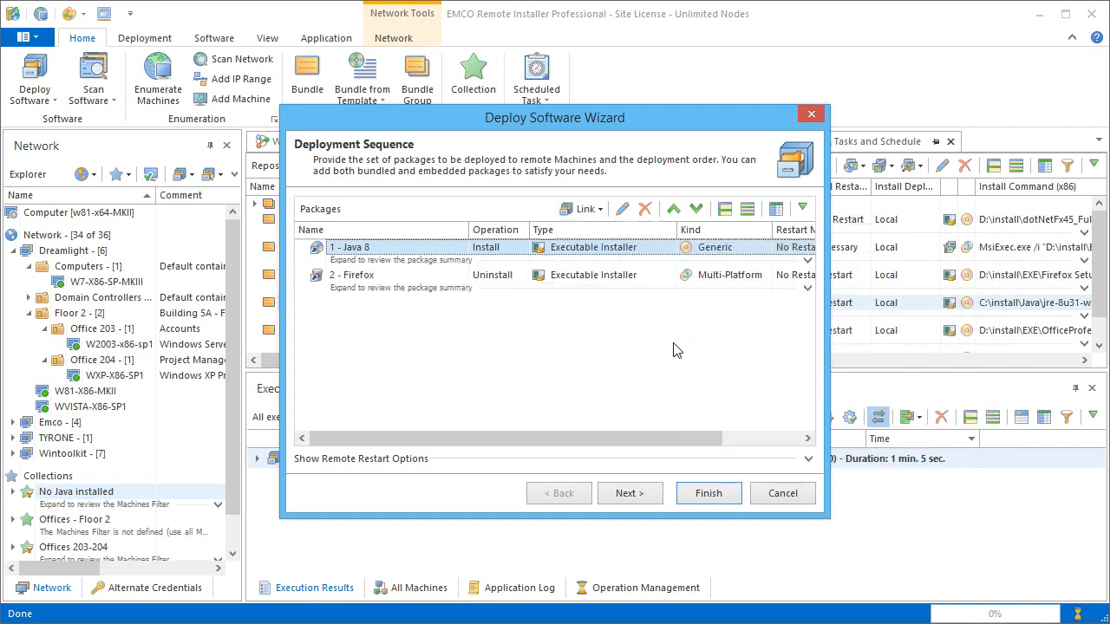
right_click(352, 275)
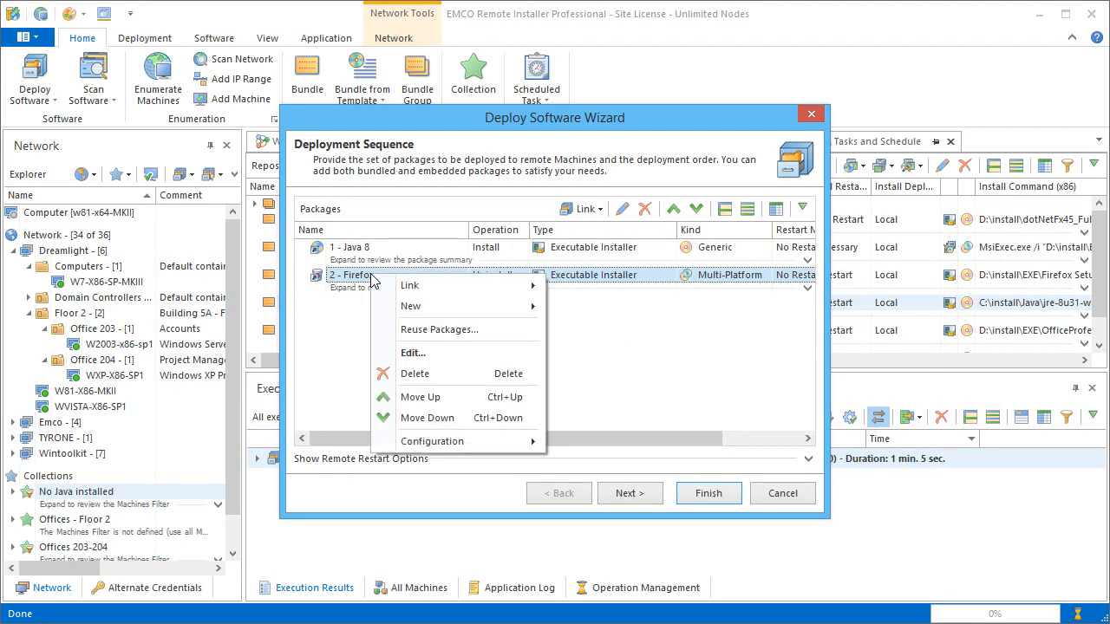
click(414, 374)
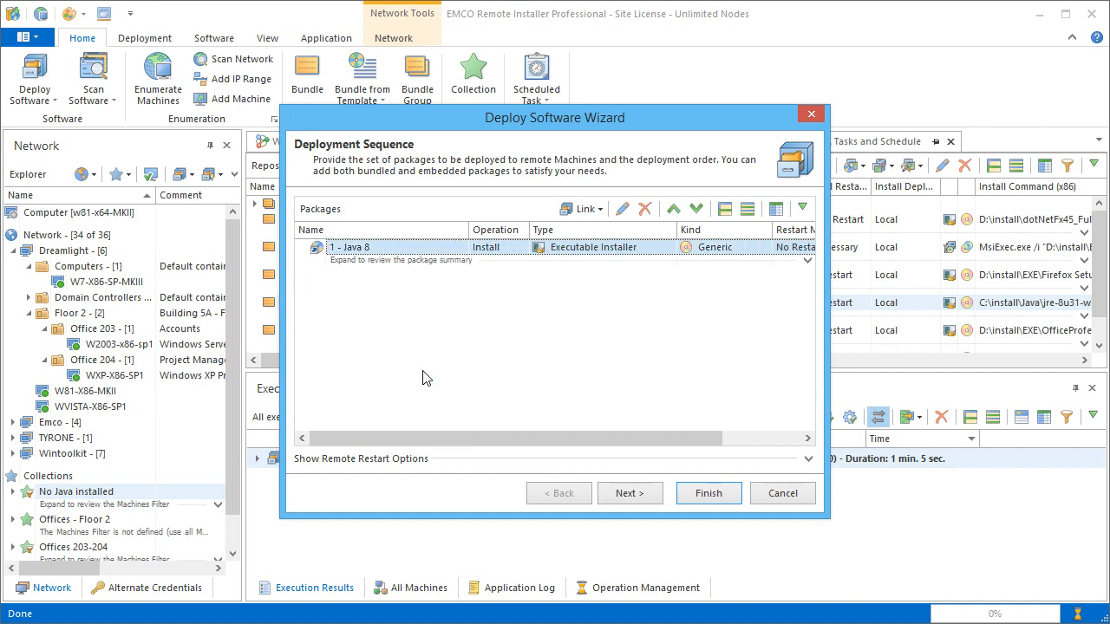
mouse_move(630, 493)
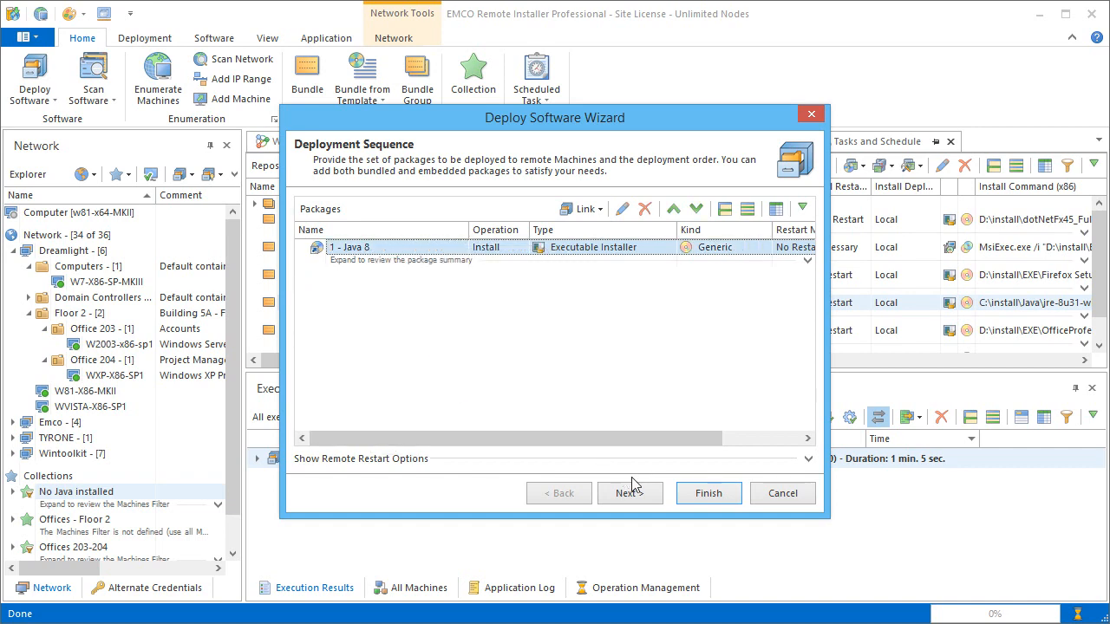
Step: Keep 'No Java installed' as the machine queue and run the Java 8 deployment
click(629, 492)
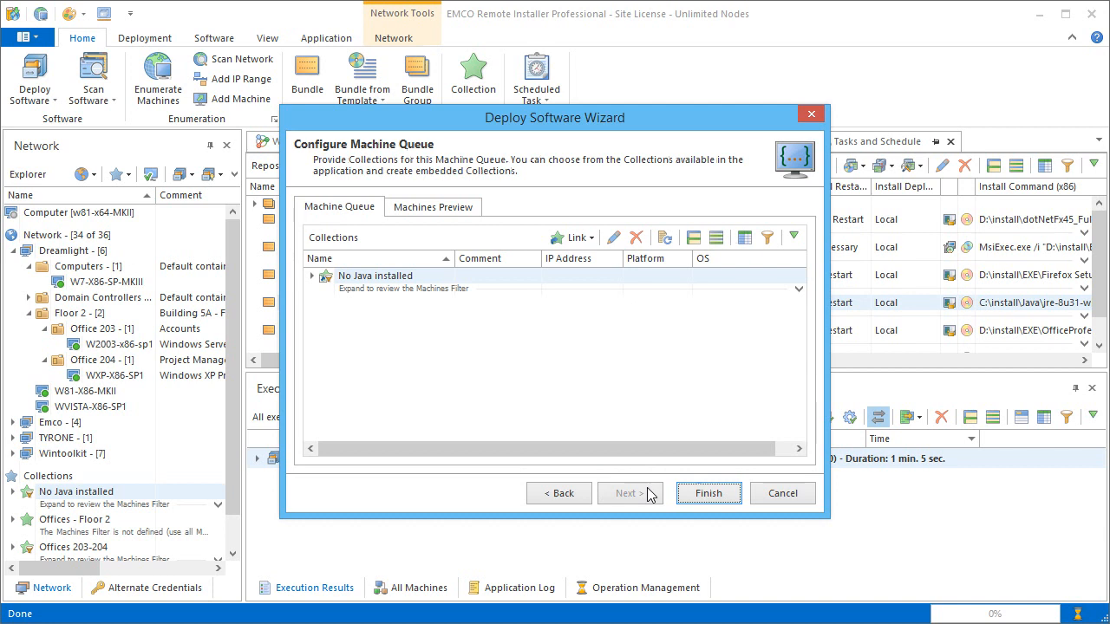
click(570, 238)
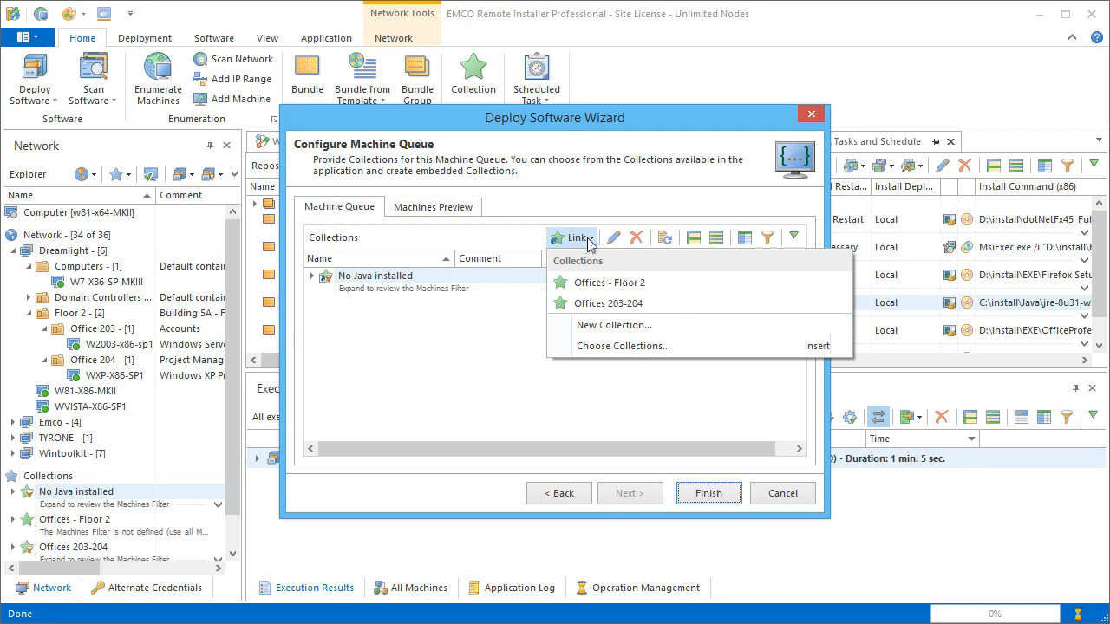
click(618, 396)
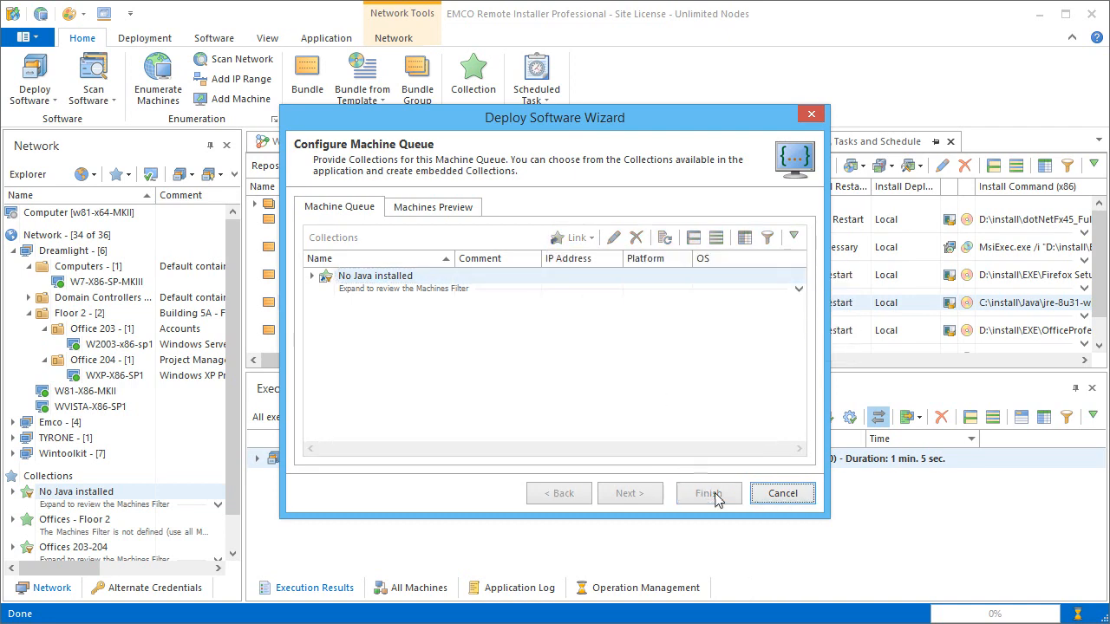
click(708, 492)
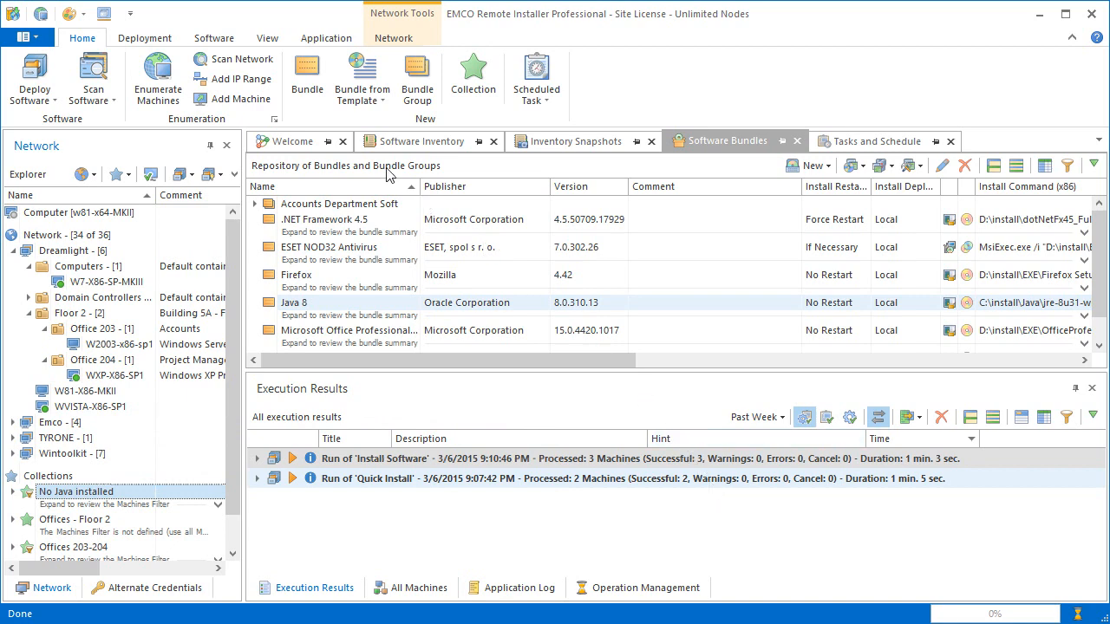
Step: In Software Inventory, select the Dreamlight group and expand Adobe Systems > Adobe Reader XI
click(422, 140)
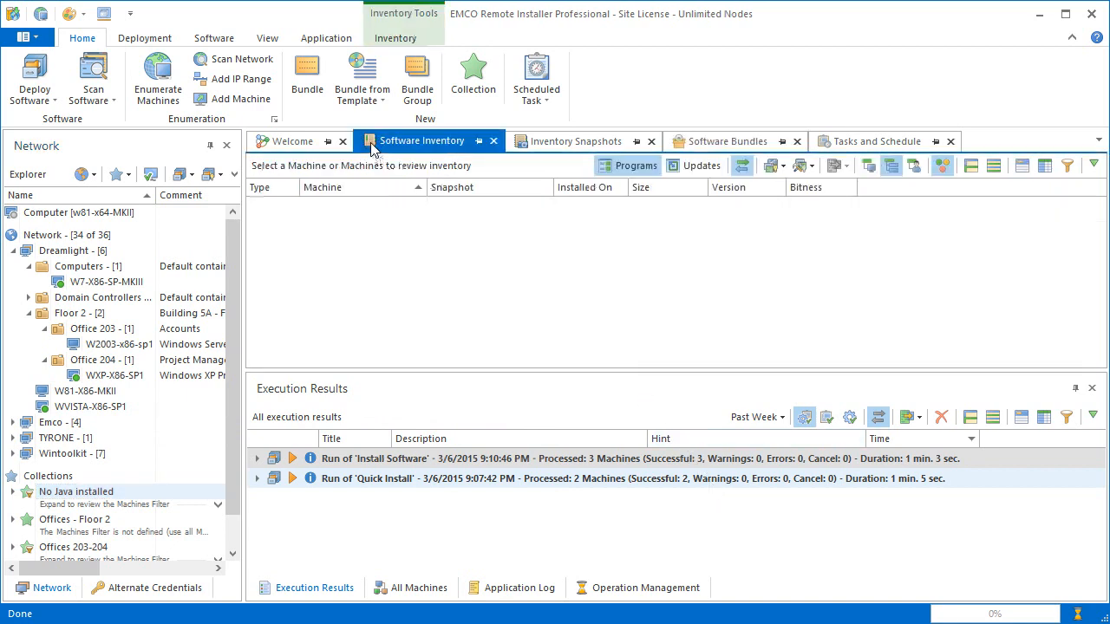
mouse_move(97, 391)
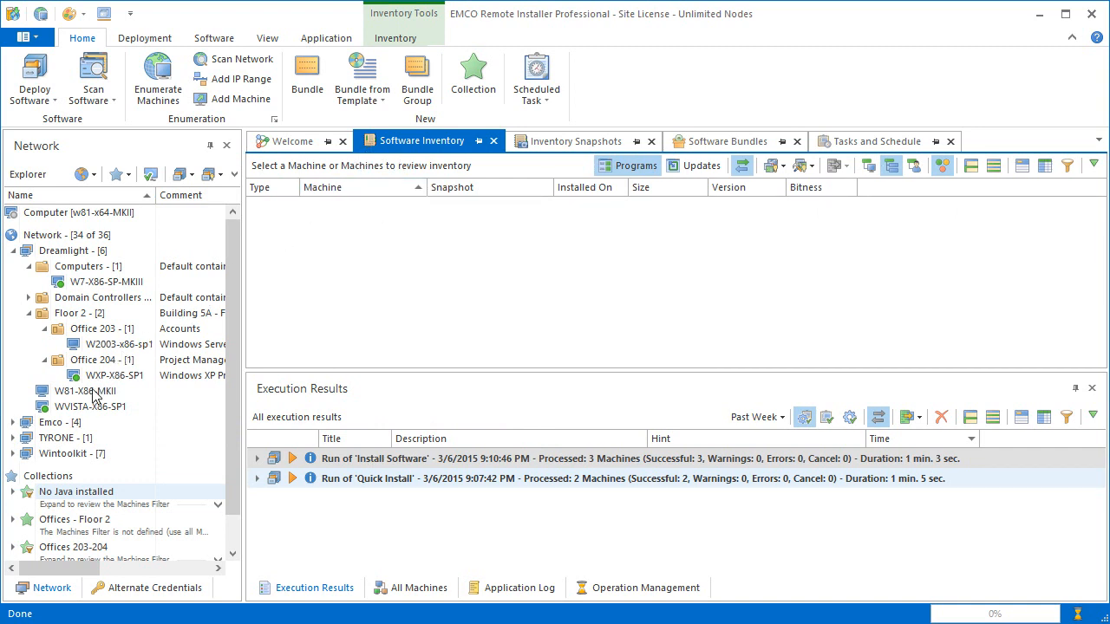
click(75, 391)
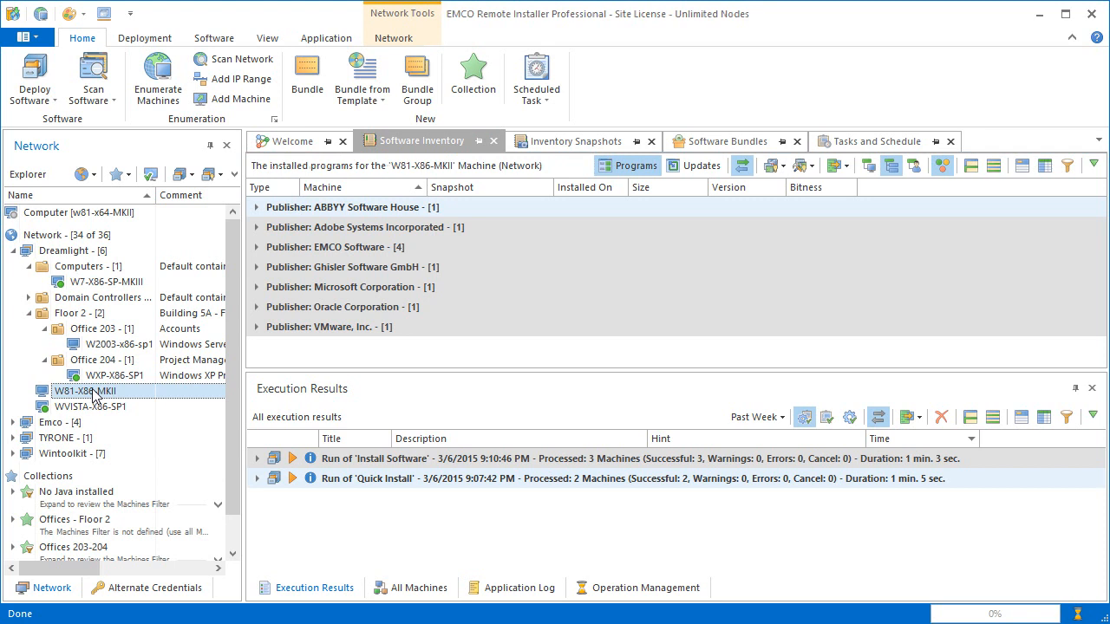
click(72, 251)
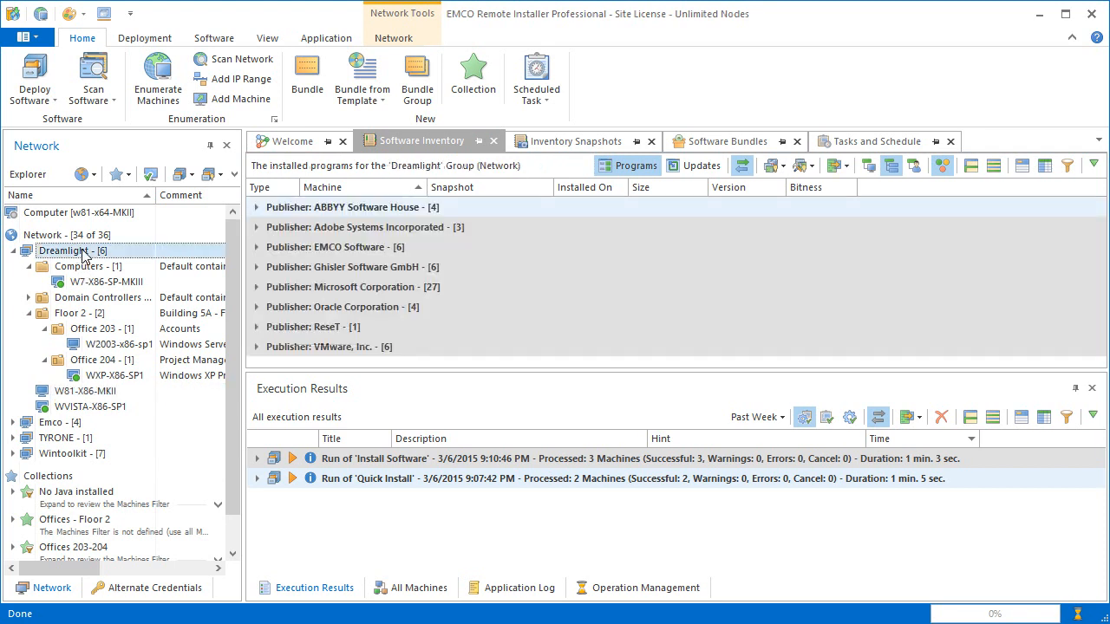
click(256, 227)
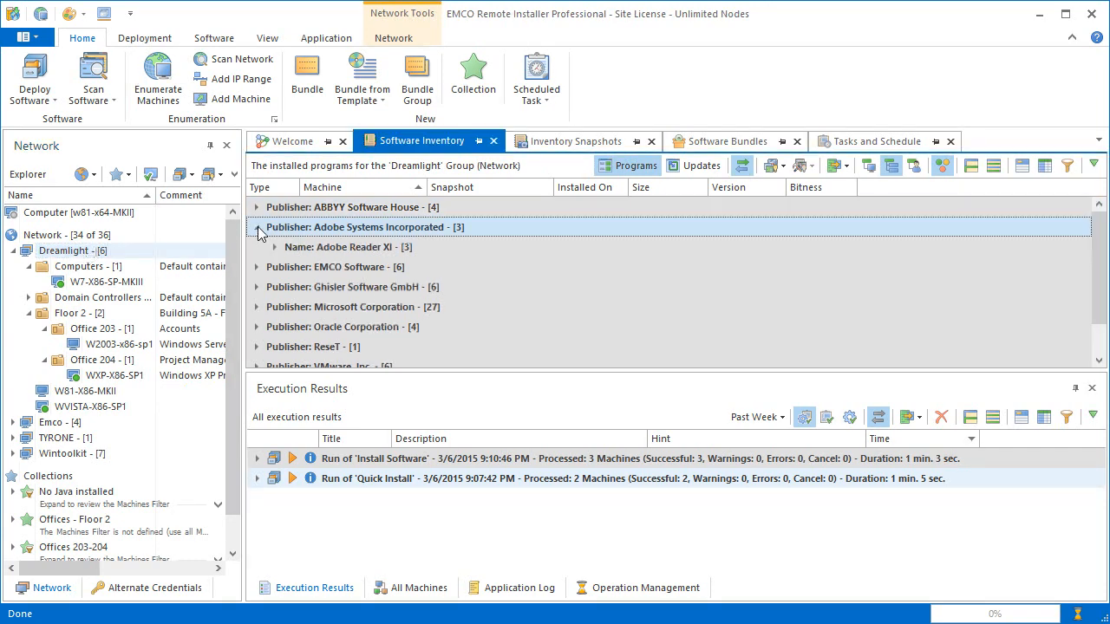
click(277, 247)
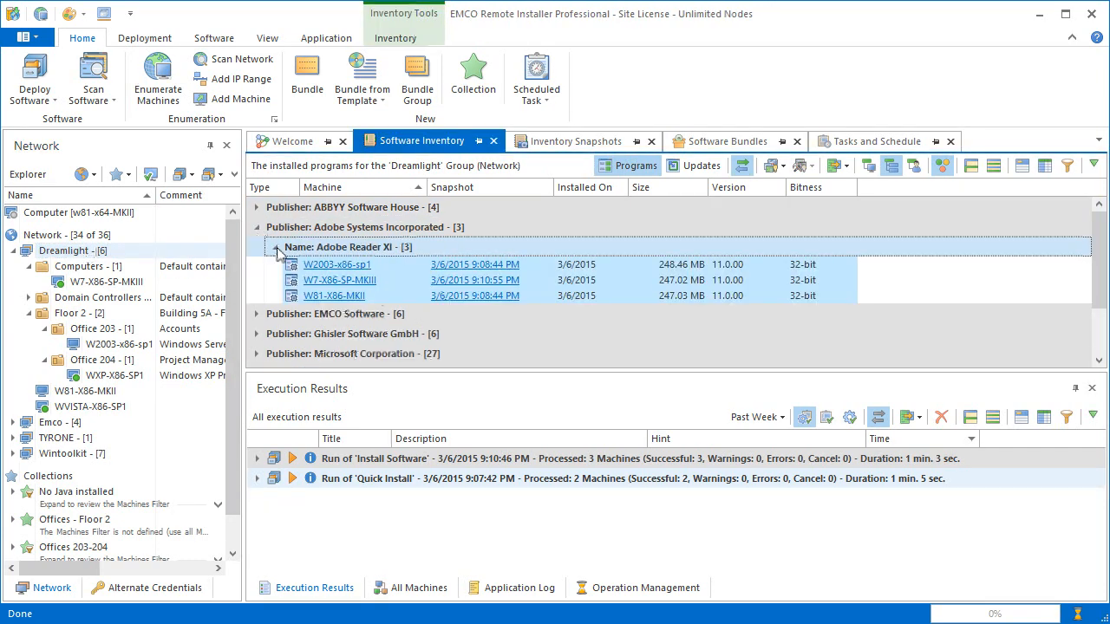
Step: Smart Uninstall Adobe Reader XI and confirm removal from the three Dreamlight machines
right_click(338, 279)
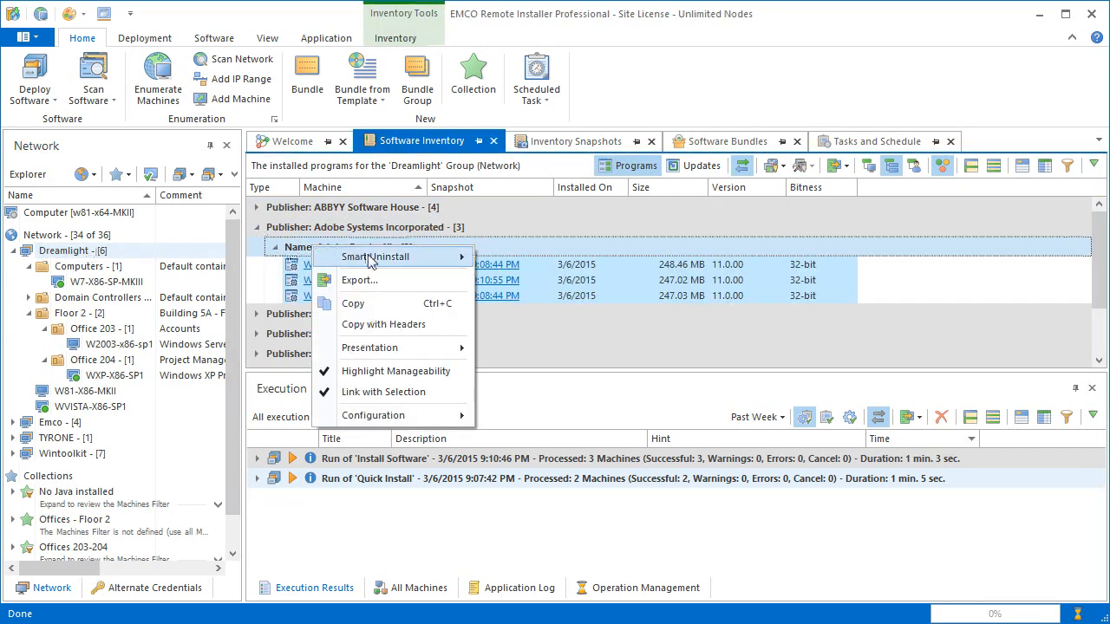
click(376, 256)
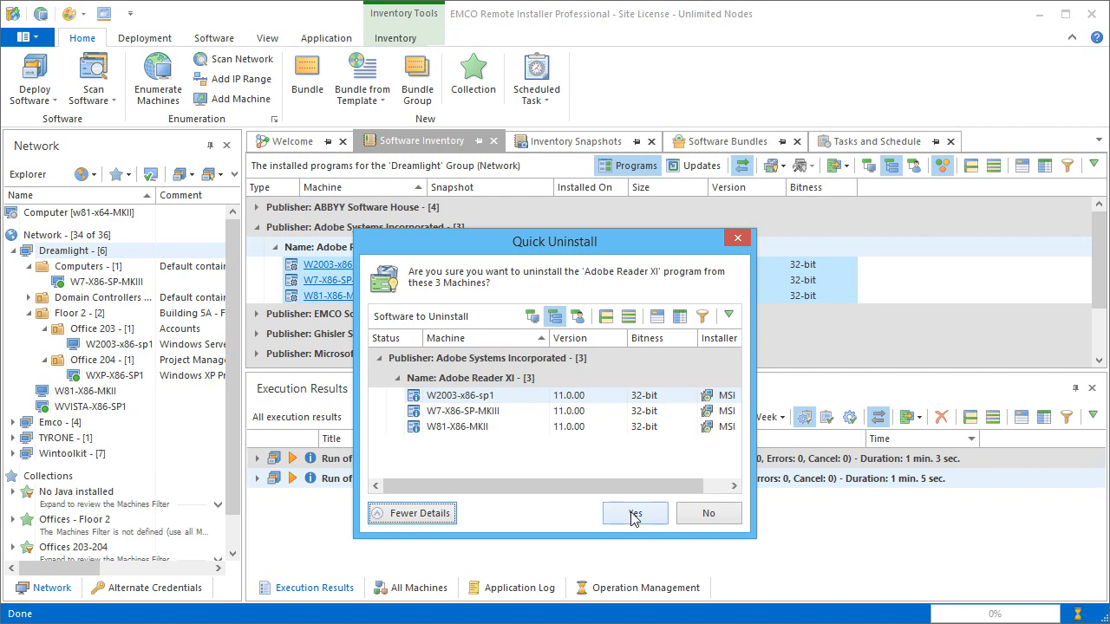
click(634, 512)
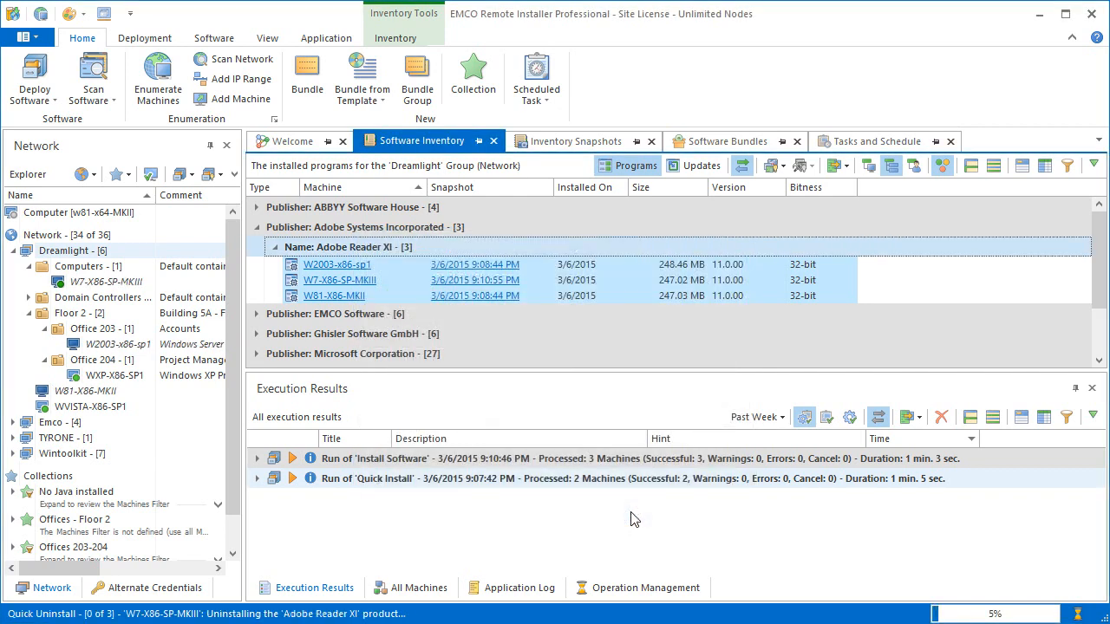